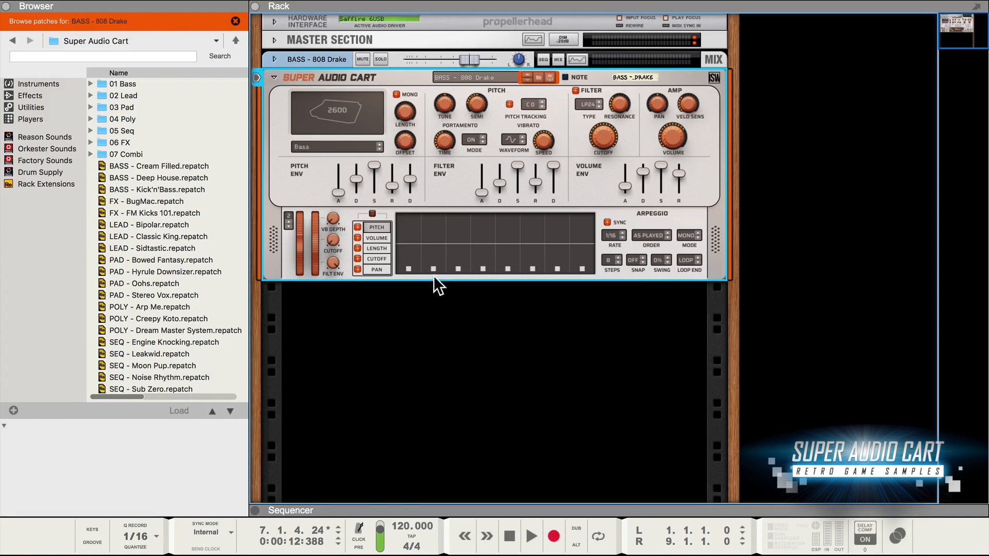
Switch the 808 Drake patch to the GEN chip and load its Bat bass sample
click(336, 114)
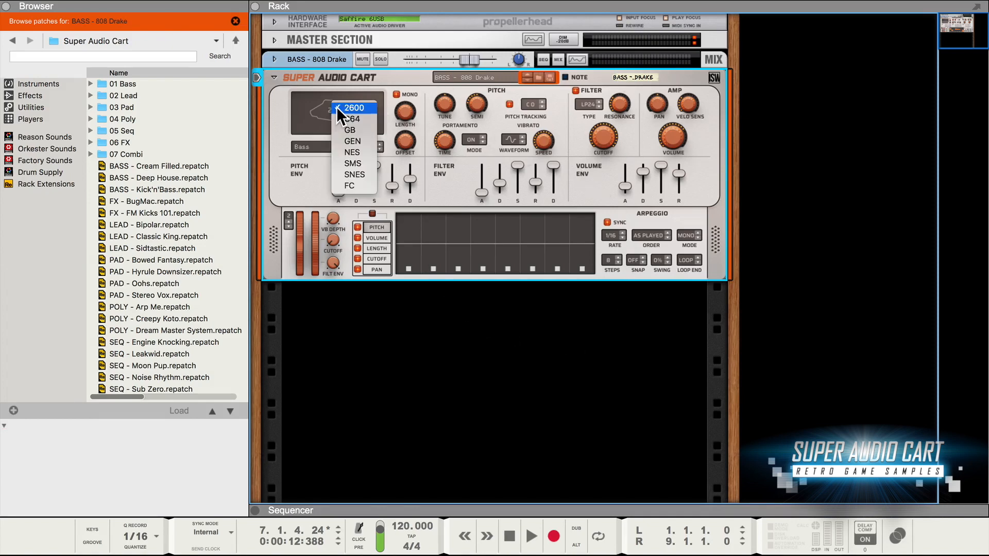
click(352, 140)
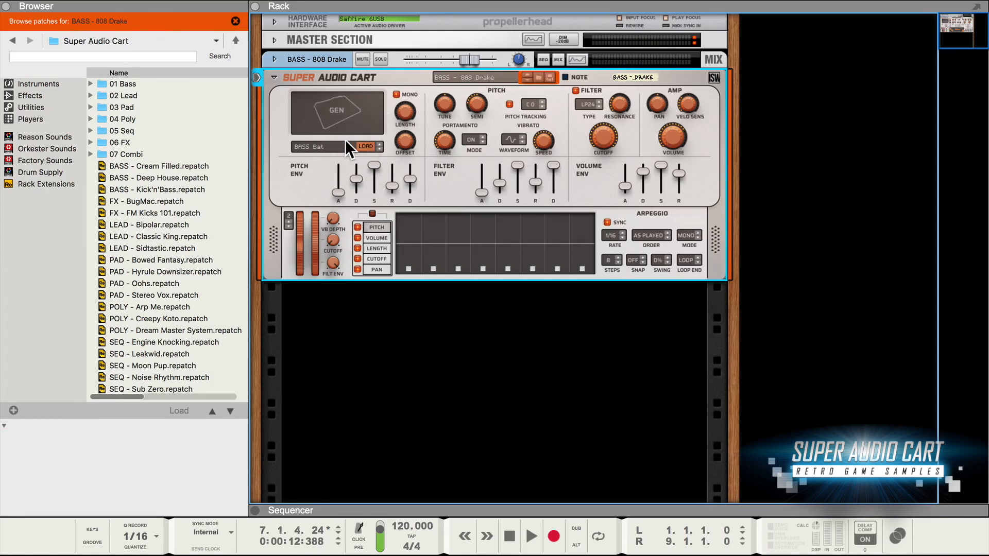
click(367, 147)
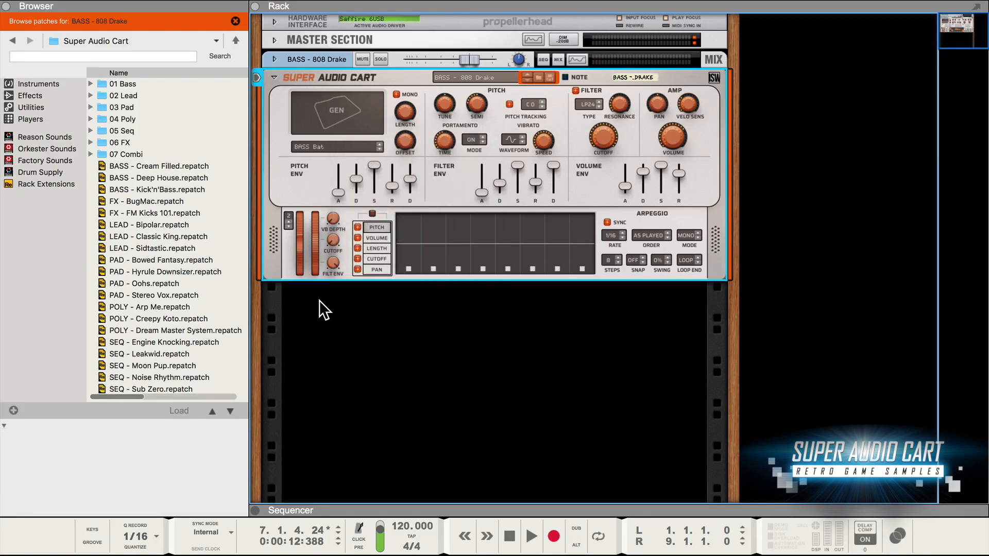
mouse_move(497, 109)
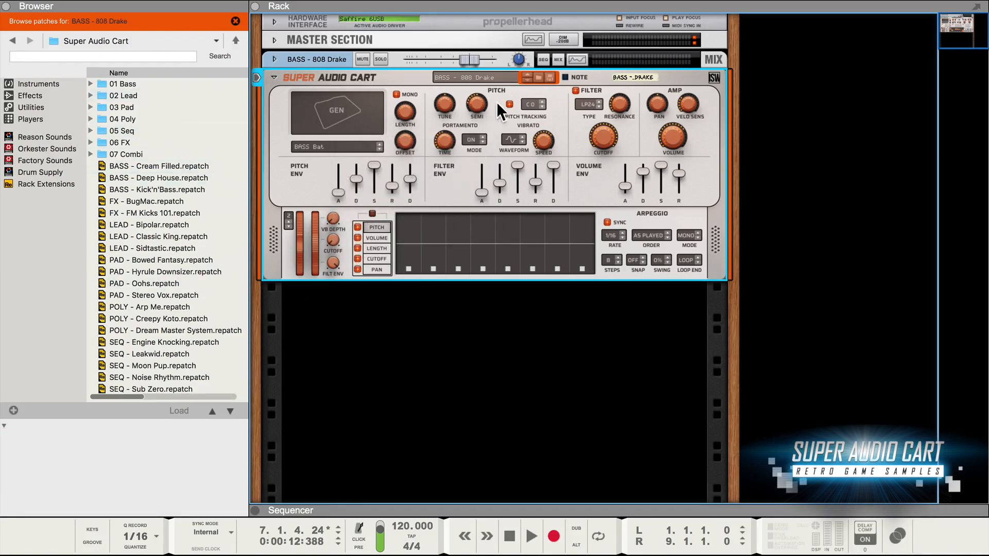
mouse_move(264, 101)
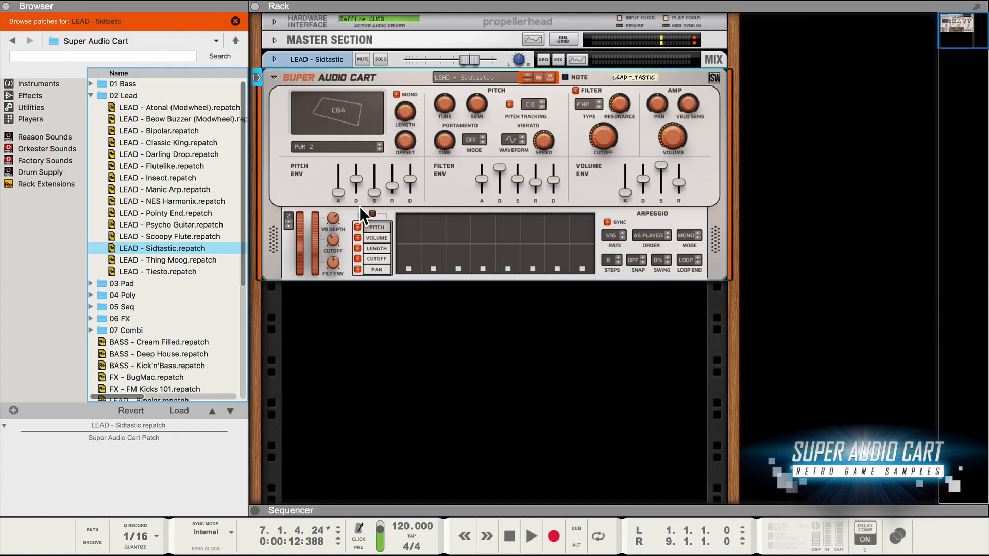
mouse_move(333, 241)
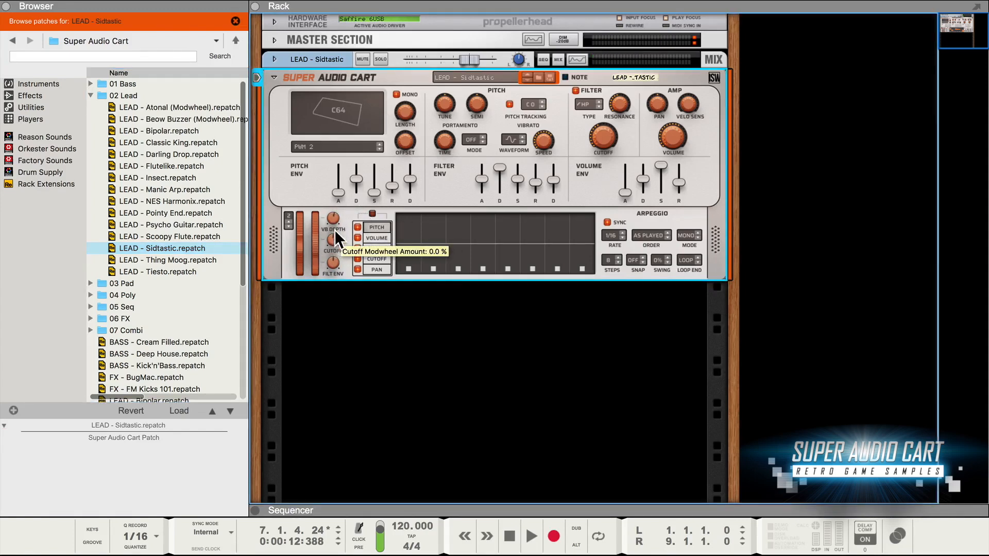
mouse_move(334, 268)
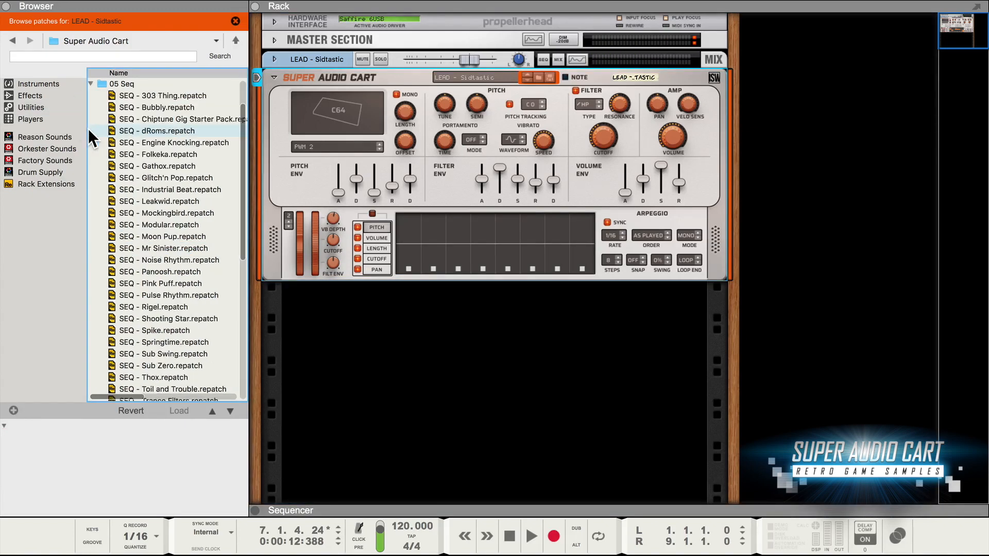
Audition a patch from the 05 Seq folder in the Browser
double_click(163, 94)
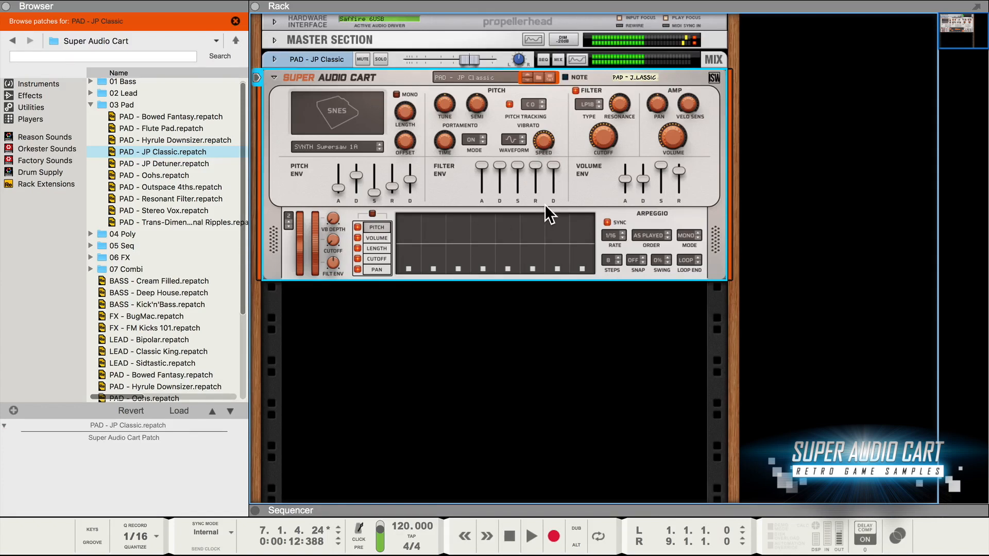
mouse_move(481, 170)
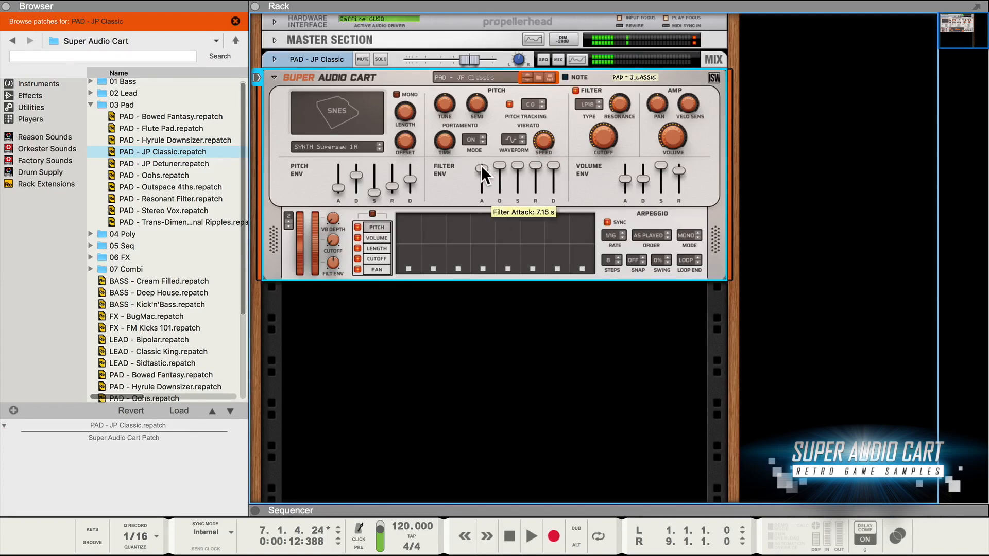
Adjust the filter envelope attack time, then lower and raise its depth again
drag(481, 169, 480, 176)
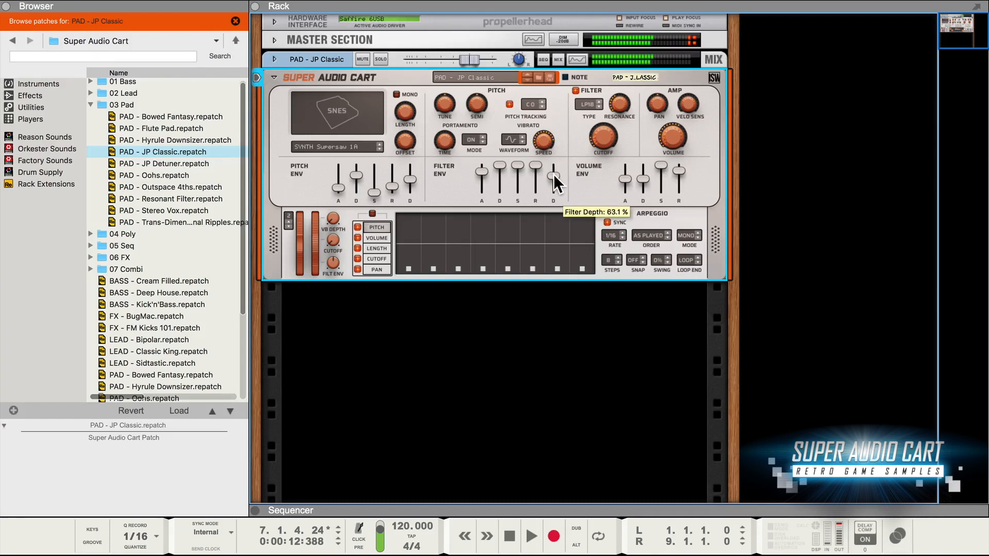
drag(553, 176, 553, 190)
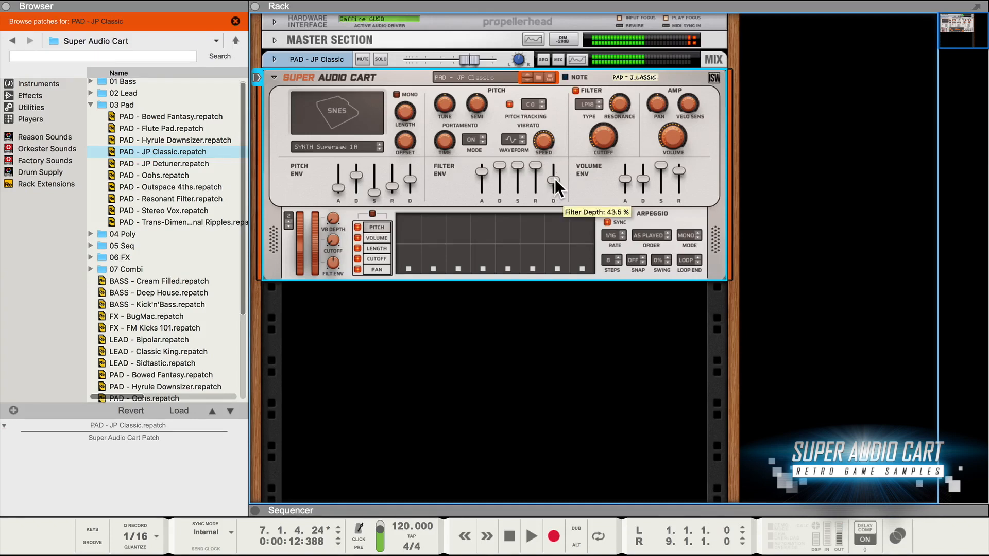
drag(554, 189, 557, 176)
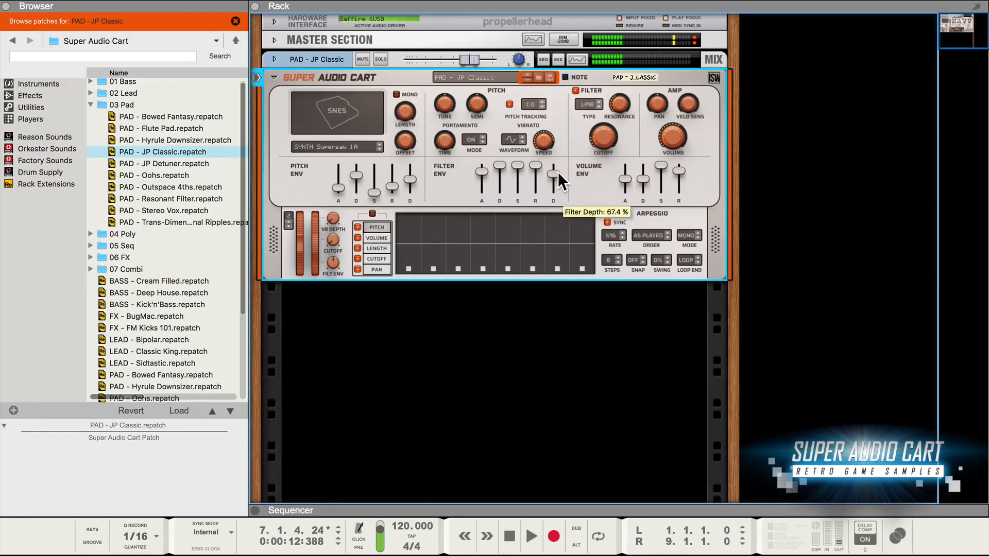
click(90, 81)
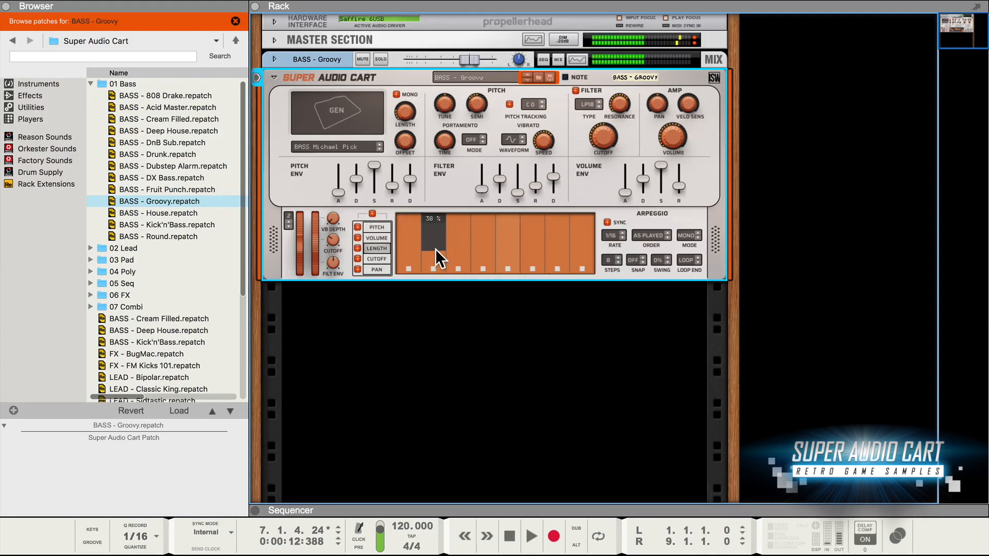
Sketch values into the arpeggiator steps and settle on eight steps
drag(428, 253, 511, 240)
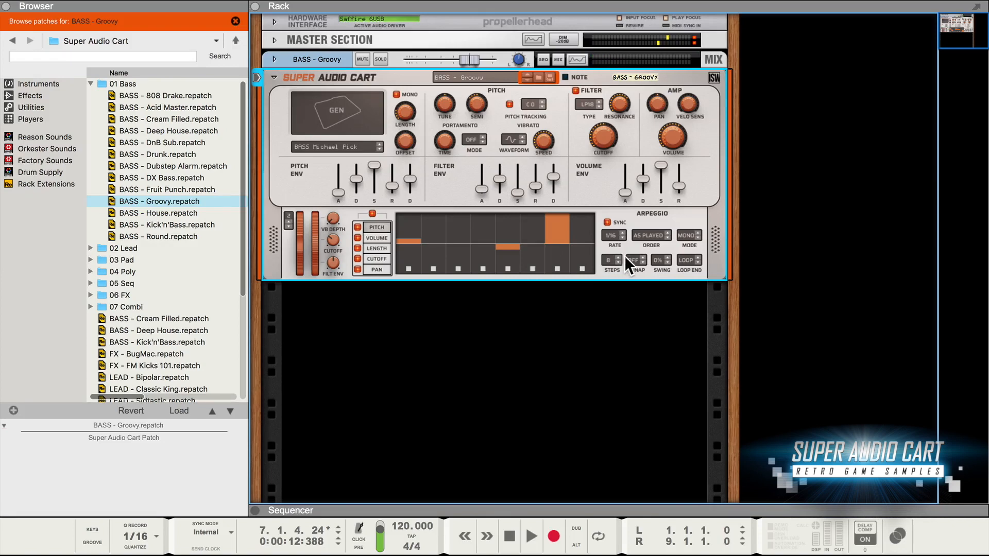
click(620, 257)
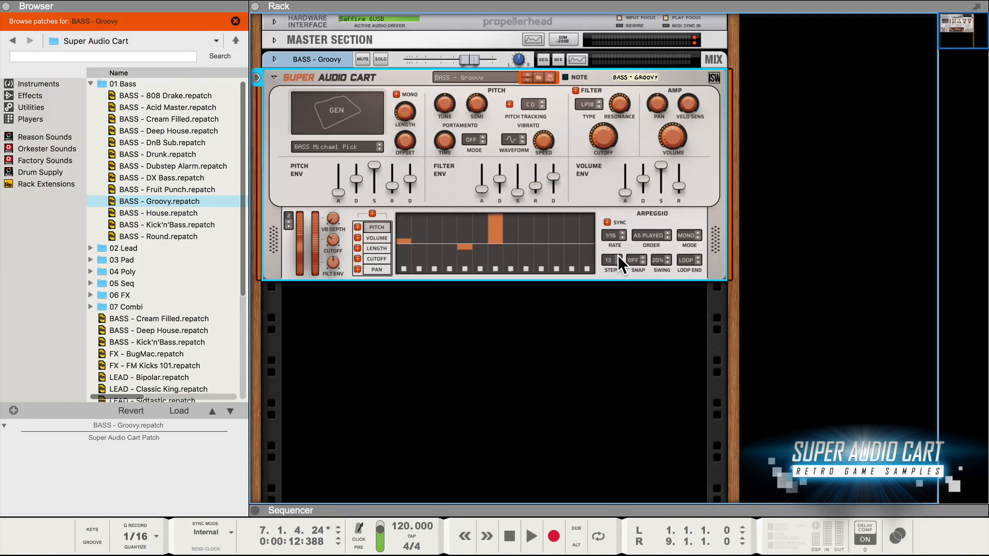
click(611, 260)
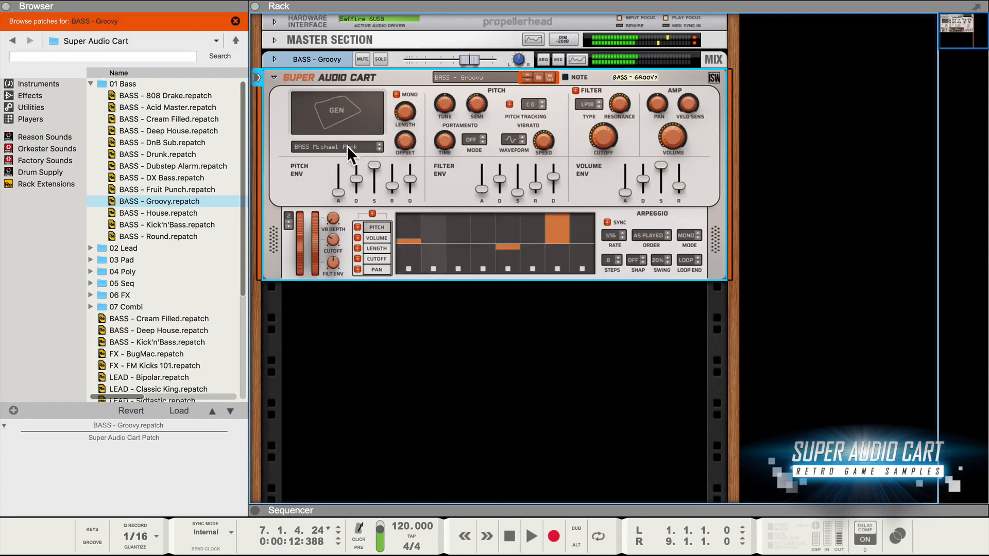
Try the PS4 Phat and other GEN bass samples, then switch sound chip
click(336, 146)
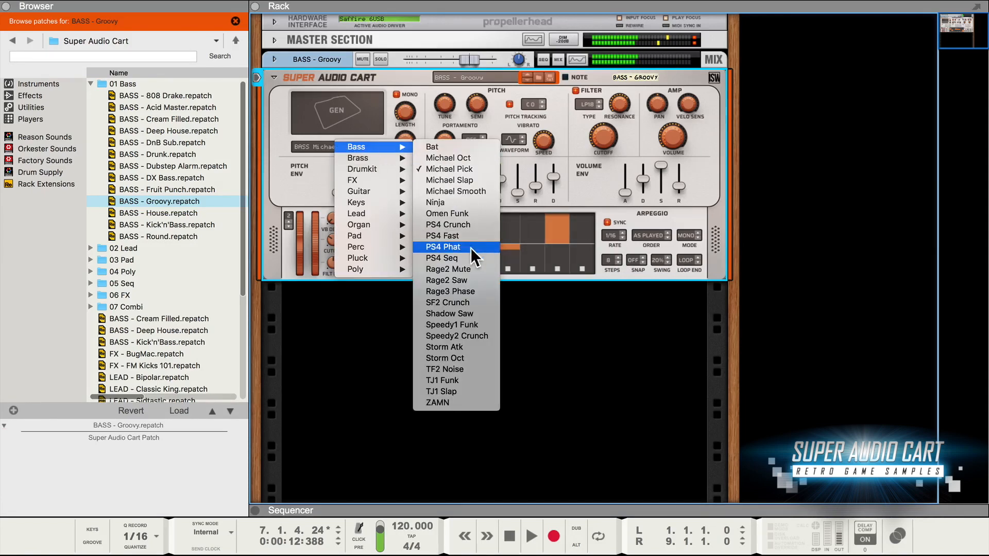
click(443, 247)
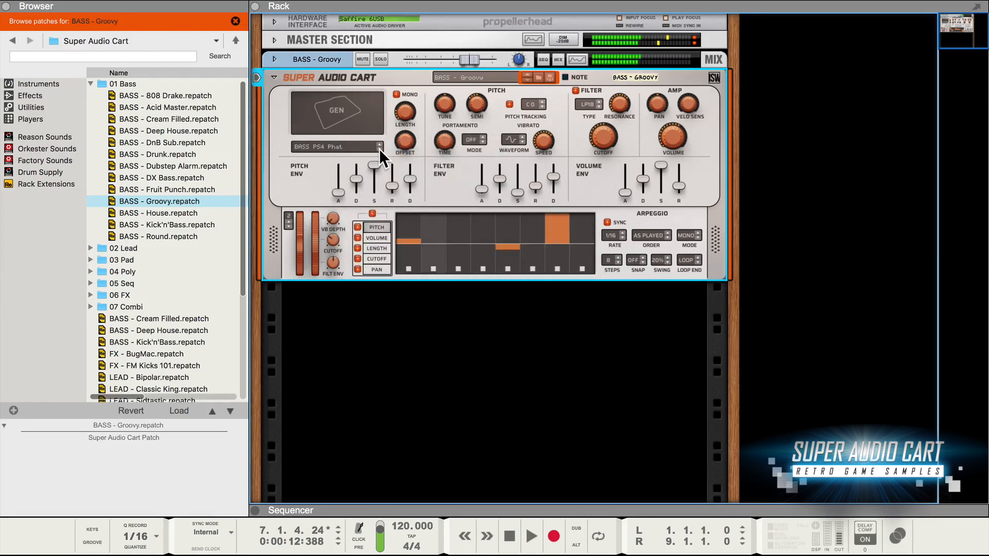
click(379, 144)
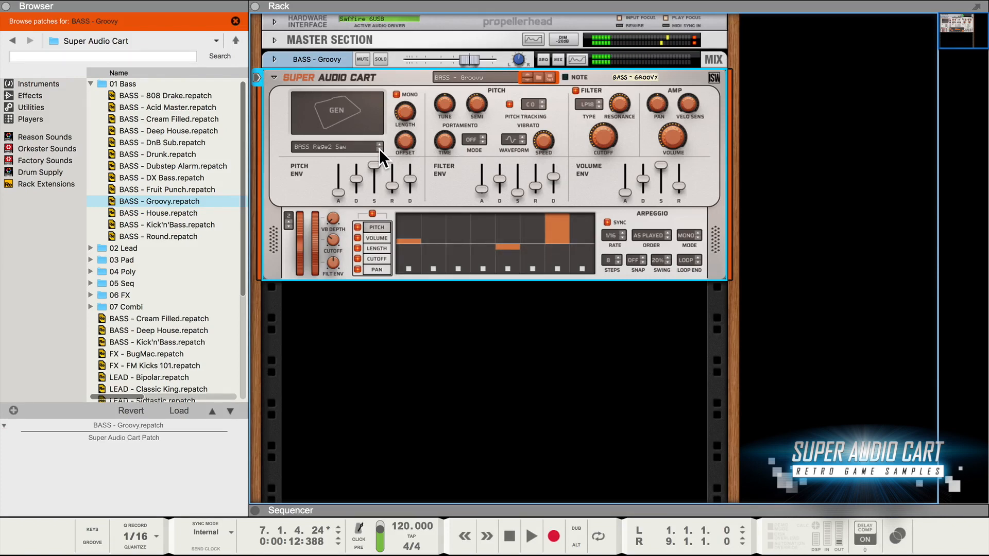
click(379, 148)
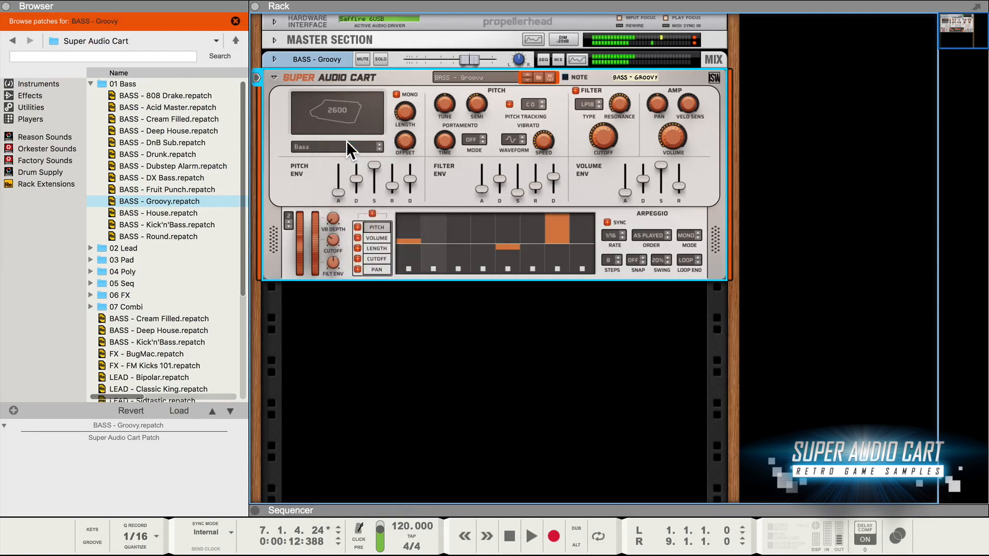
Browse the C64 waveforms and choose the Michael Drive guitar waveform
click(337, 112)
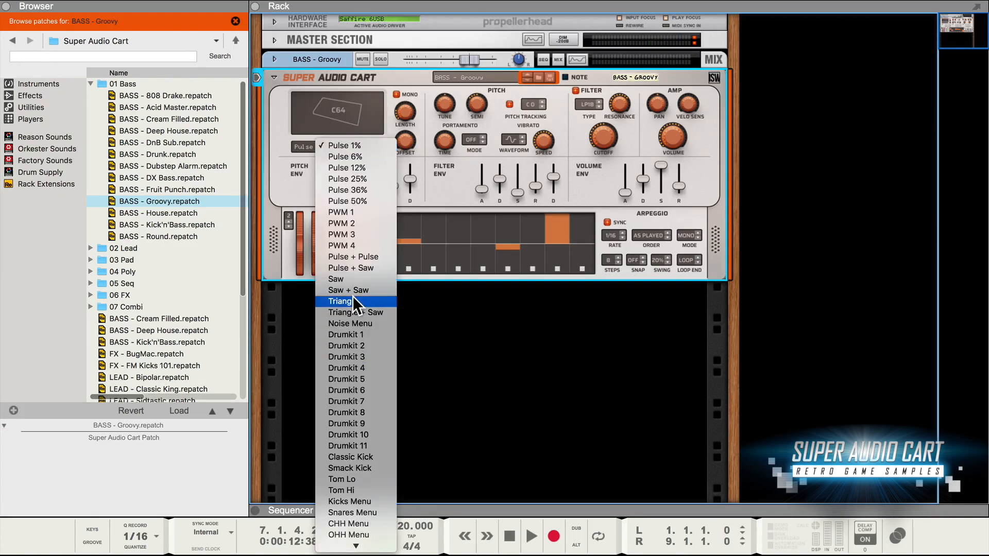
click(340, 301)
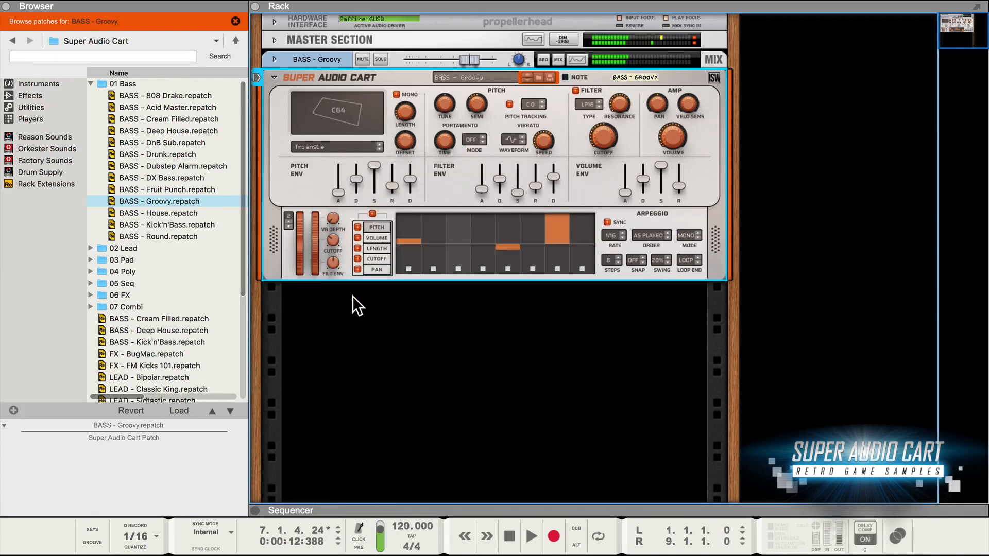
click(336, 113)
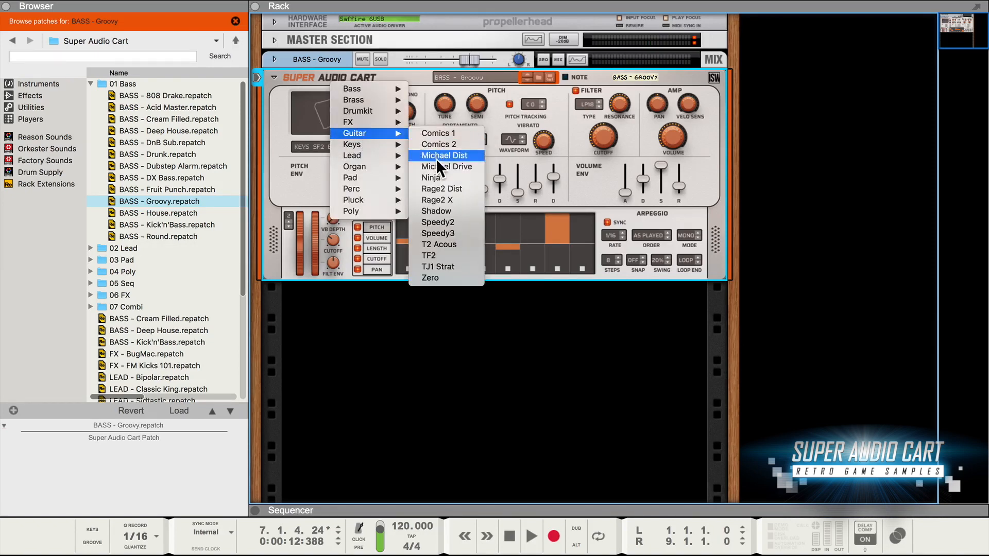
click(447, 167)
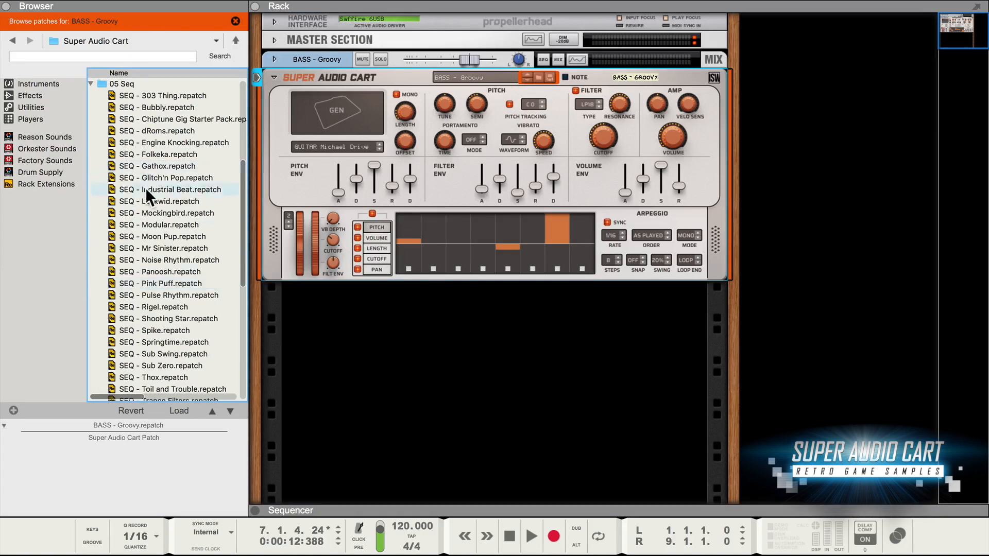
Load SEQ - Shooting Star and speed its arpeggio rate to 1/64
double_click(168, 320)
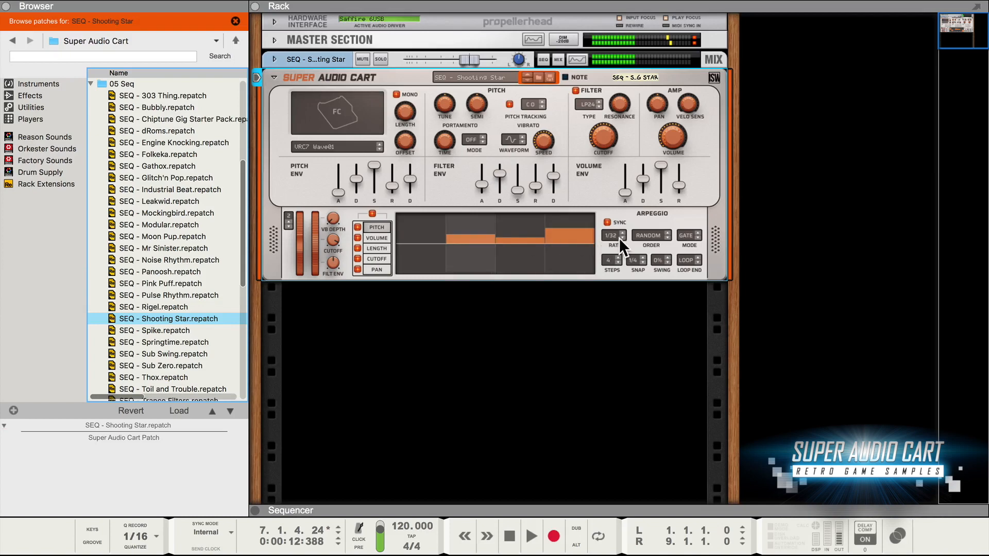
click(622, 233)
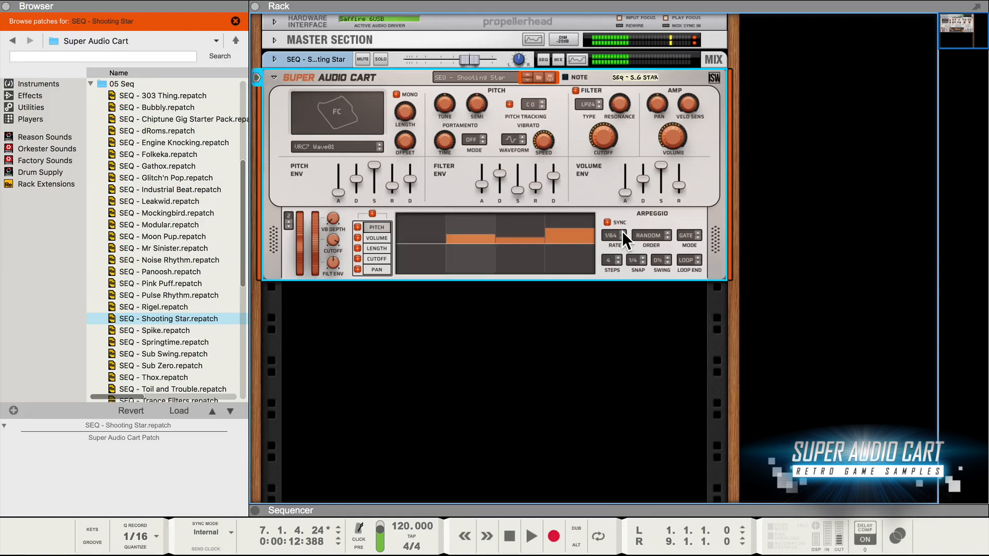
mouse_move(574, 104)
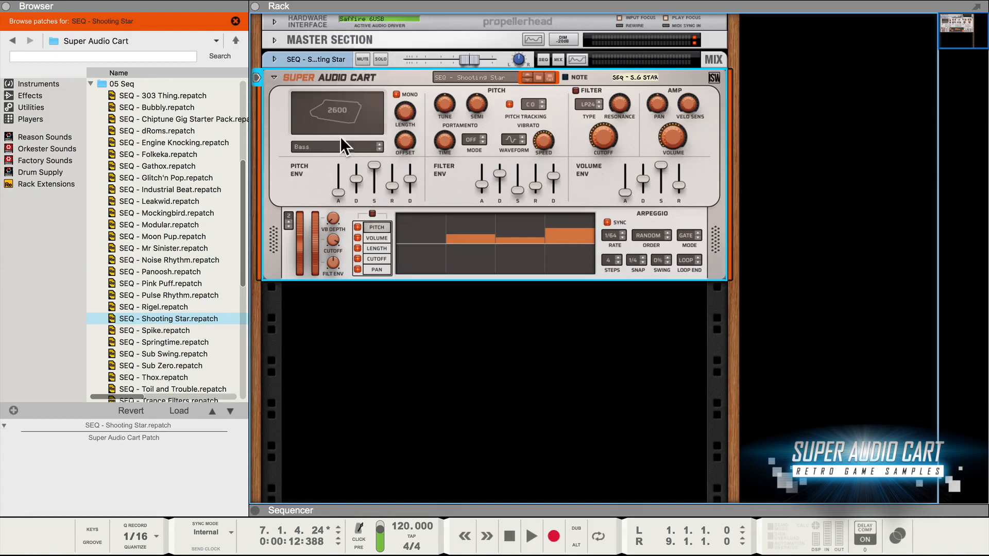
Try the Noisekit 1 waveform, then percussion snare waveforms from the Perc category
click(336, 148)
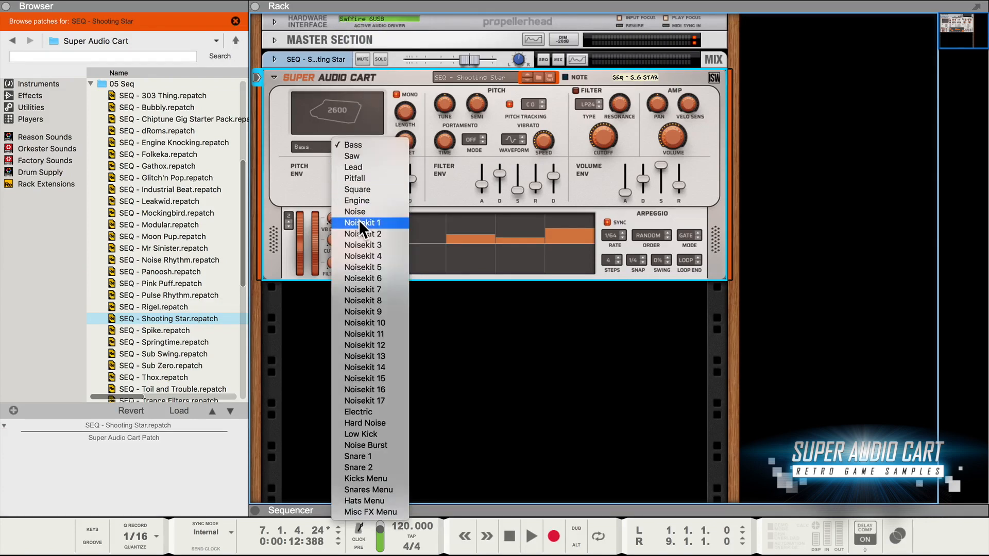
click(362, 222)
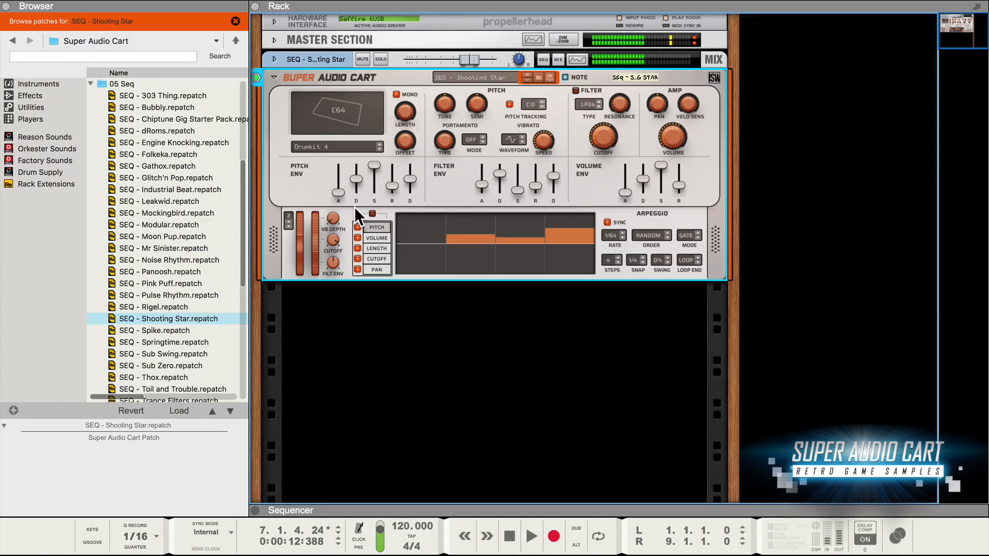
click(335, 146)
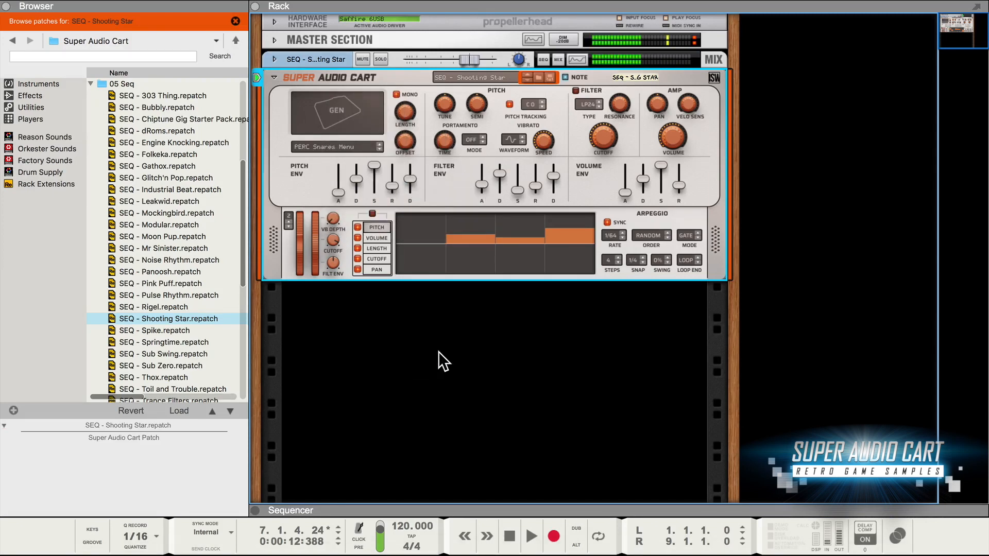
click(336, 147)
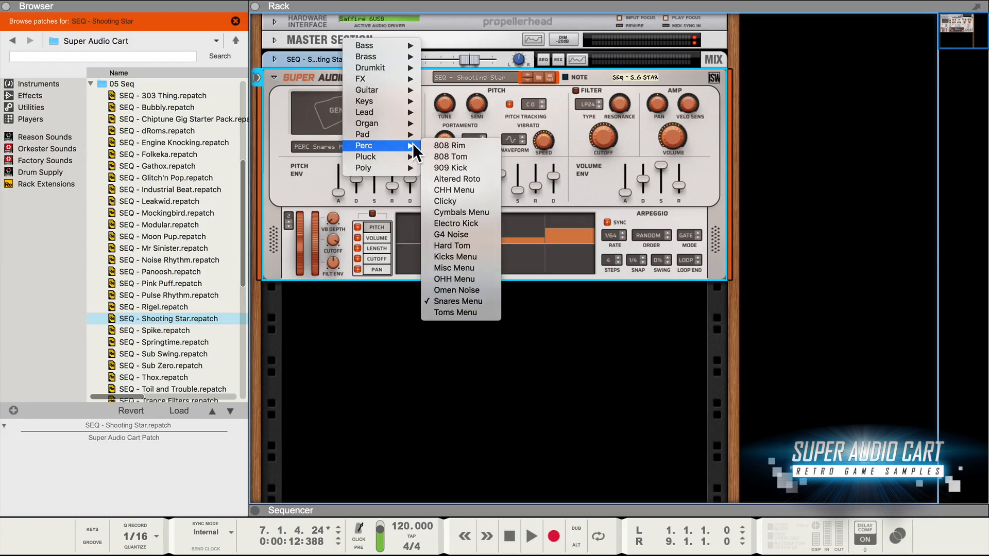
click(455, 257)
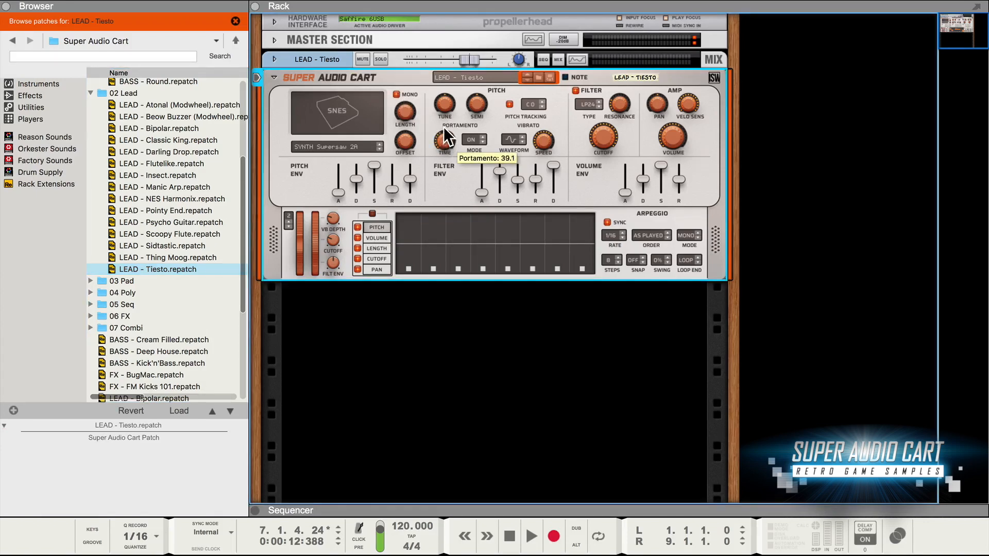
Adjust the portamento glide time and shorten the note length to about 101.5 ms
drag(443, 141, 443, 137)
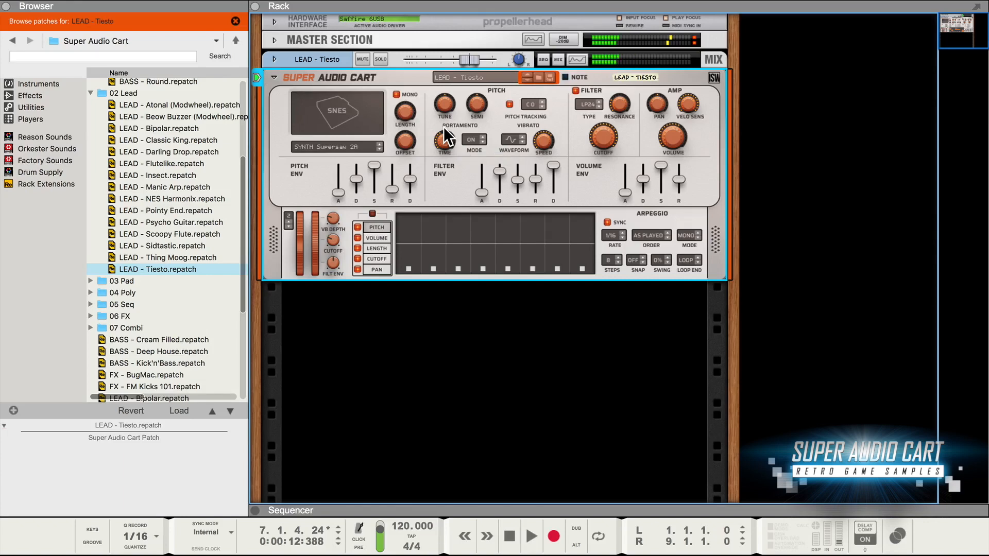
mouse_move(404, 109)
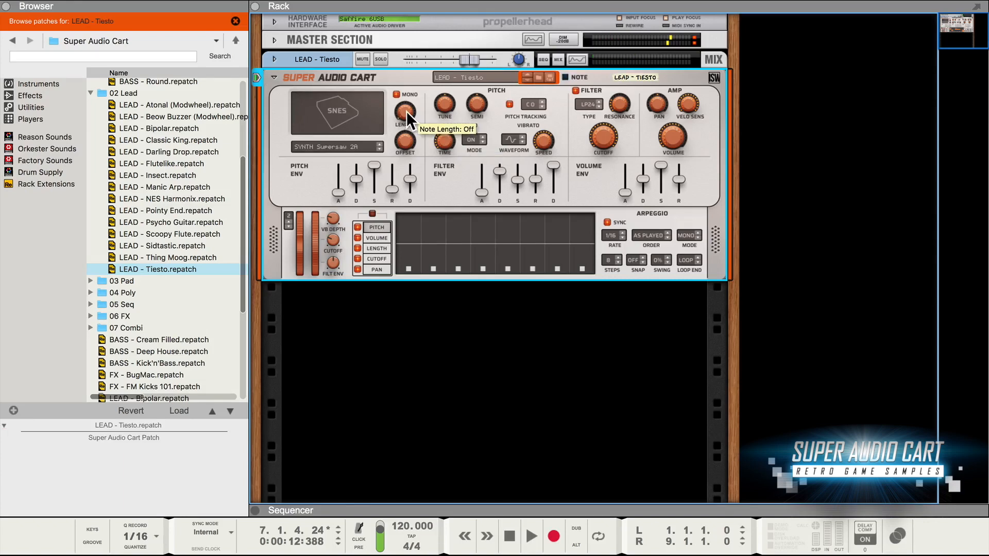
drag(406, 108, 406, 101)
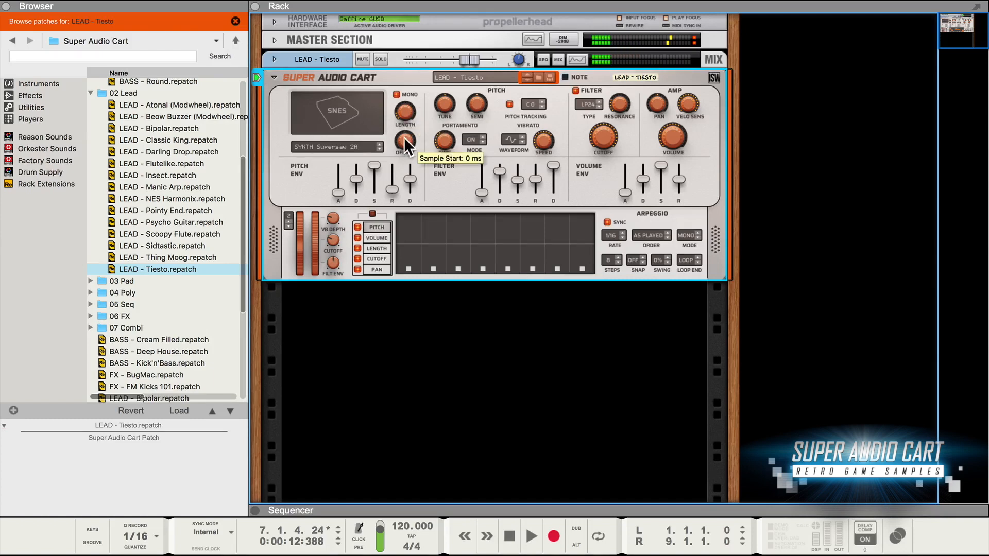
mouse_move(405, 112)
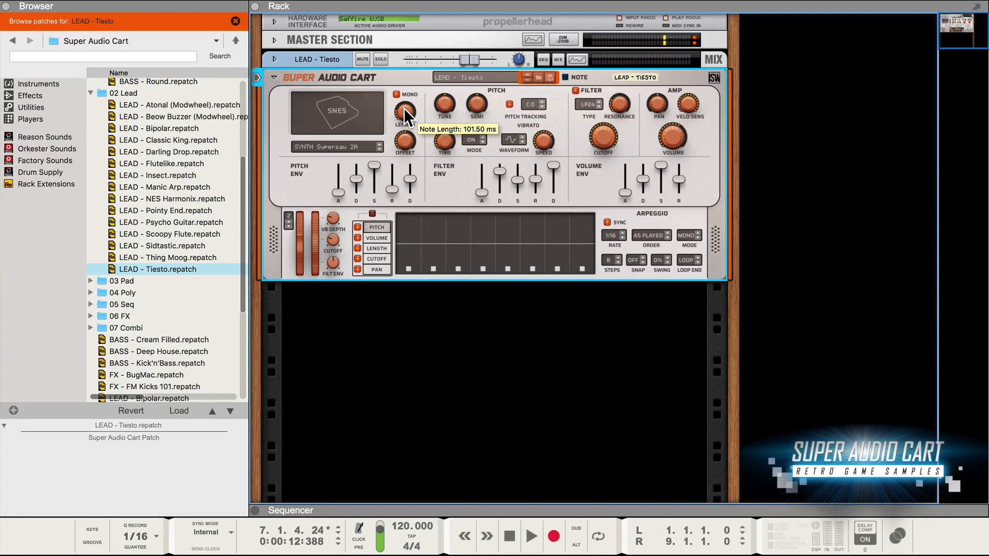
click(28, 95)
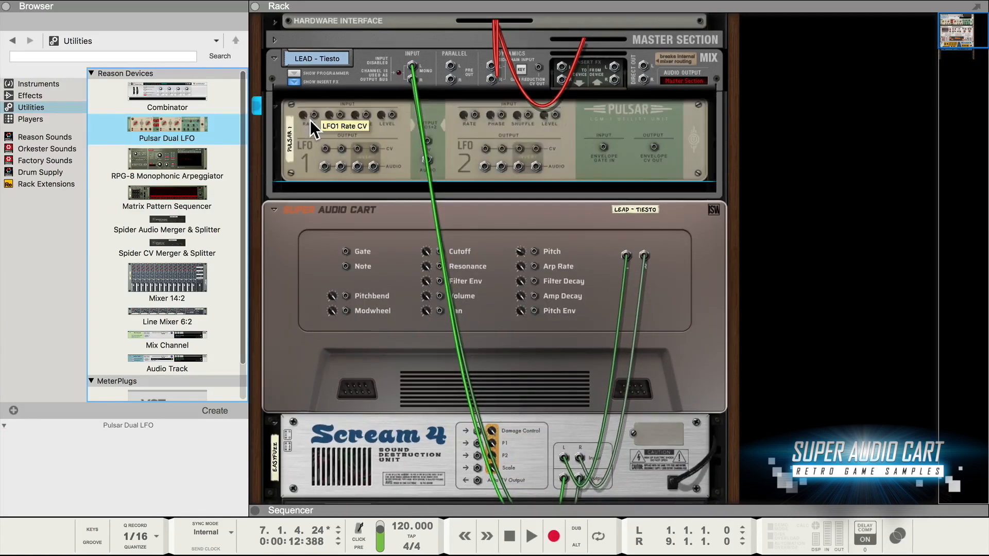
mouse_move(502, 159)
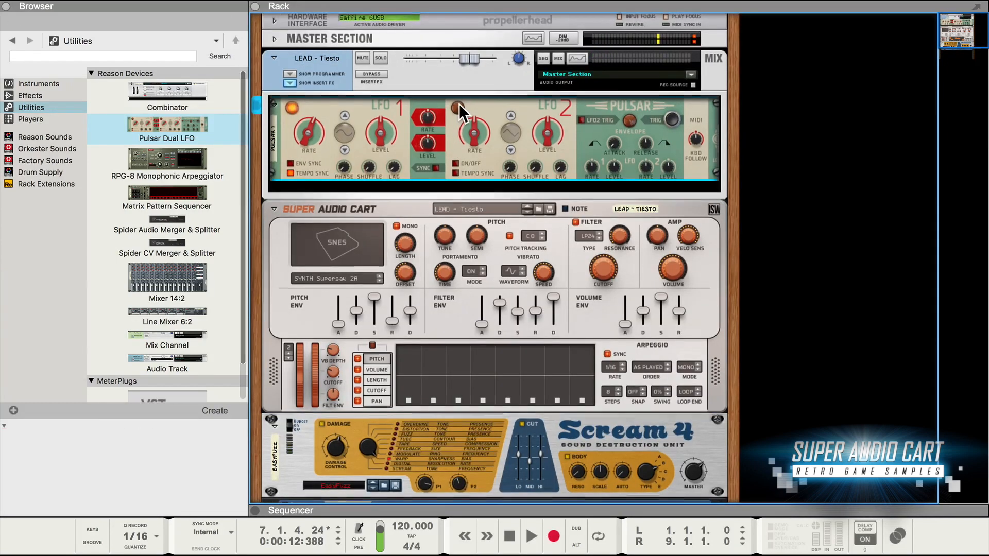
Speed LFO 2 up to about 68 Hz and settle its level around 61%
drag(473, 130, 472, 136)
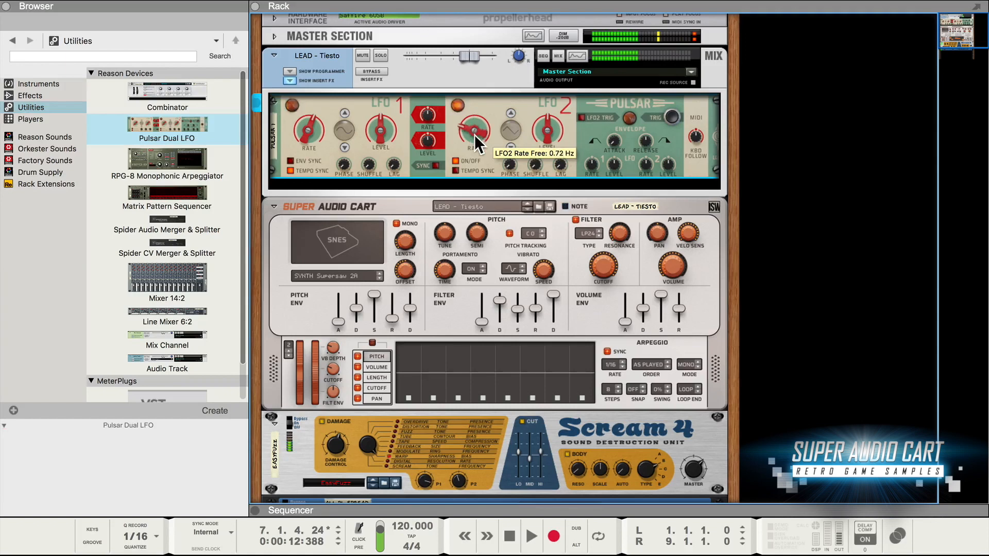
drag(469, 130, 479, 111)
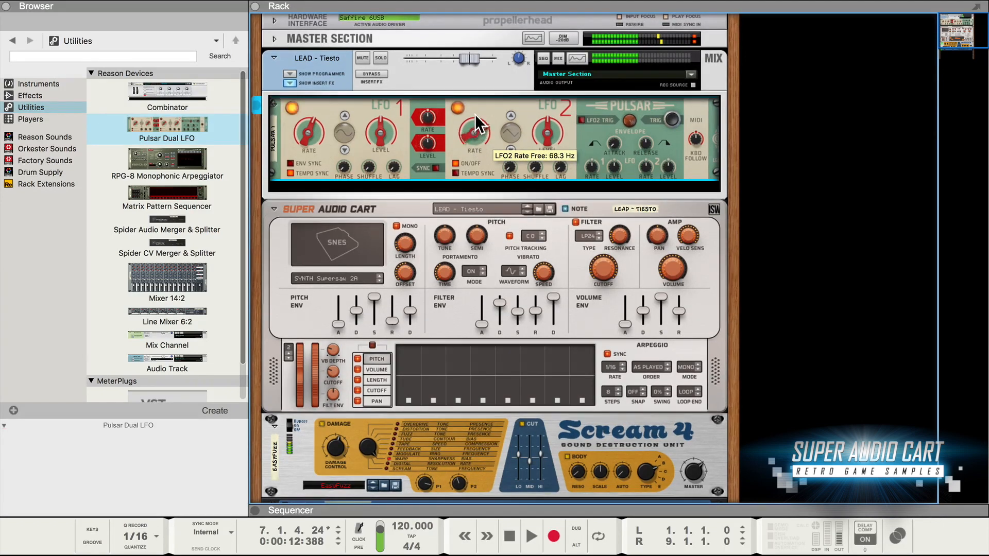
drag(550, 133, 550, 136)
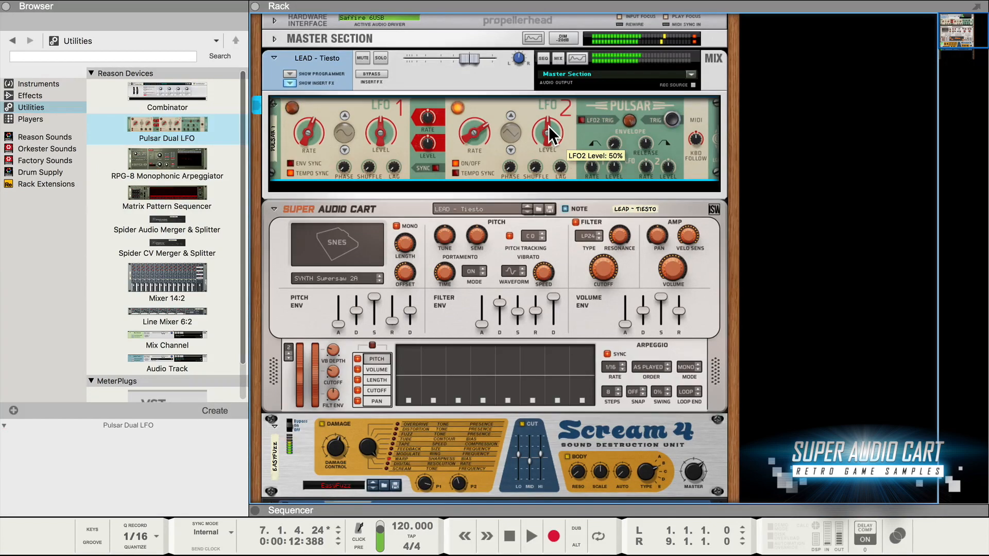
drag(543, 133, 548, 122)
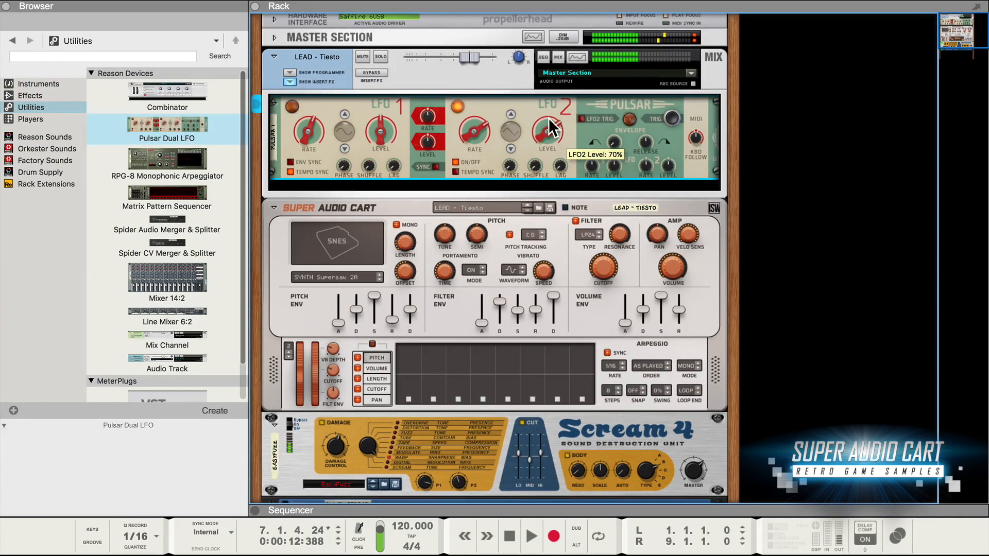
drag(538, 133, 539, 145)
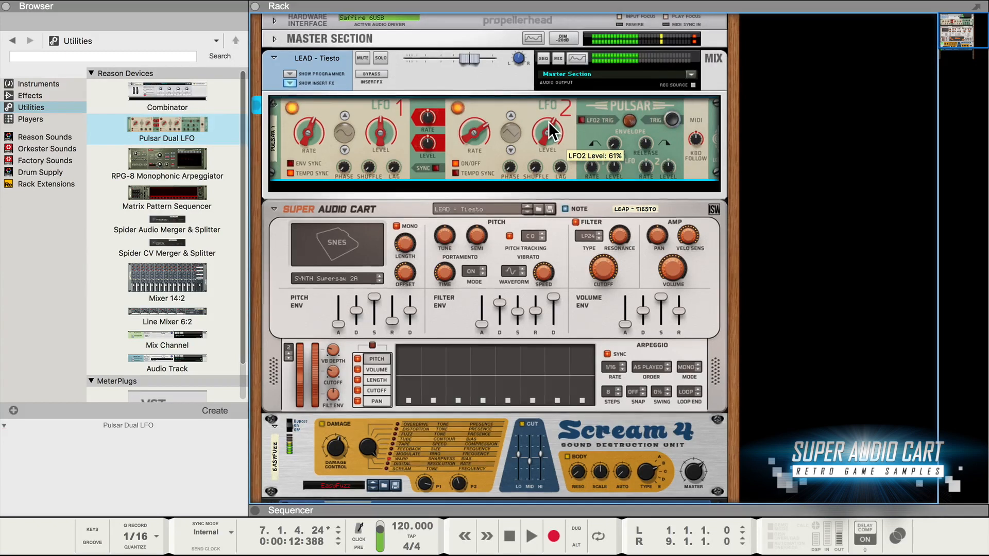